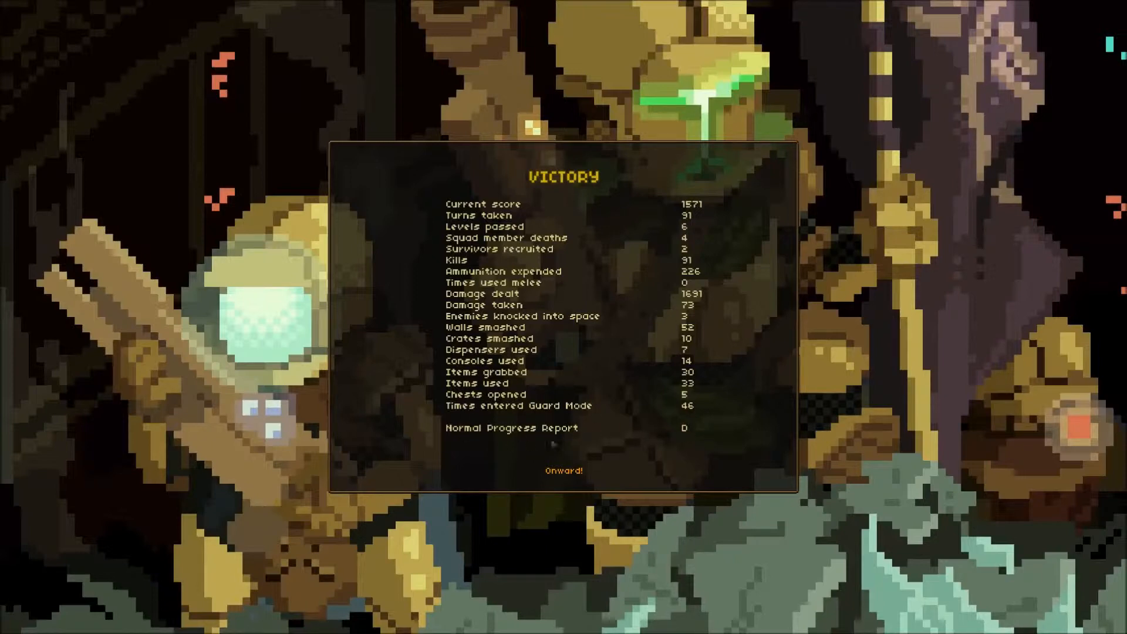
- Leave the Victory stats screen showing the 1571 score with 'Onward!'
click(562, 470)
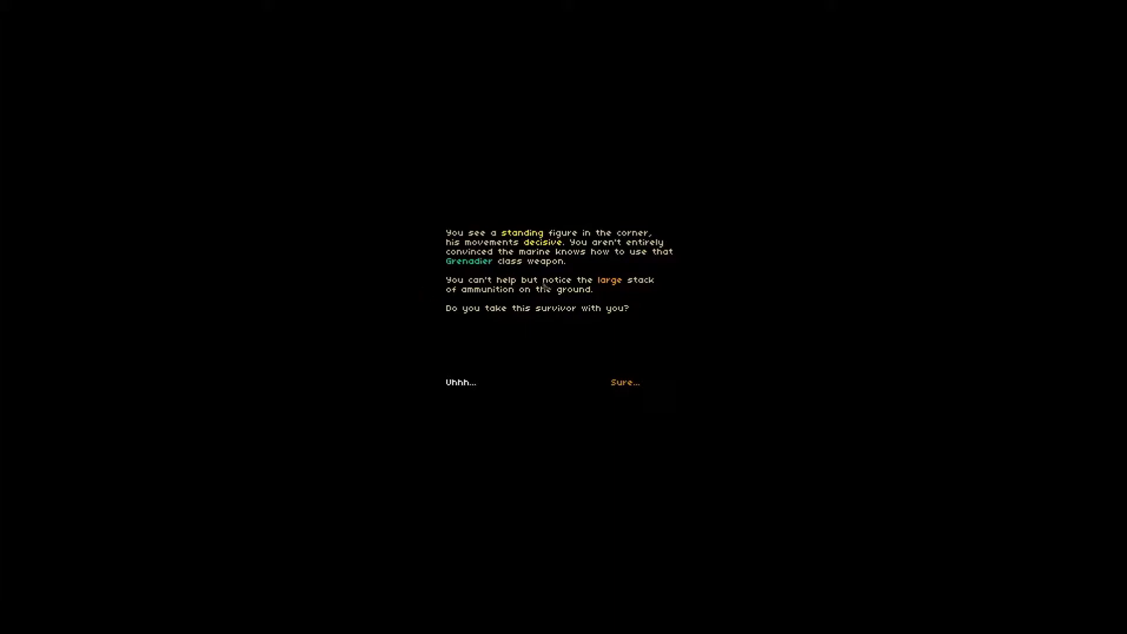
- Answer 'Sure...' to recruit the standing Grenadier survivor
click(625, 382)
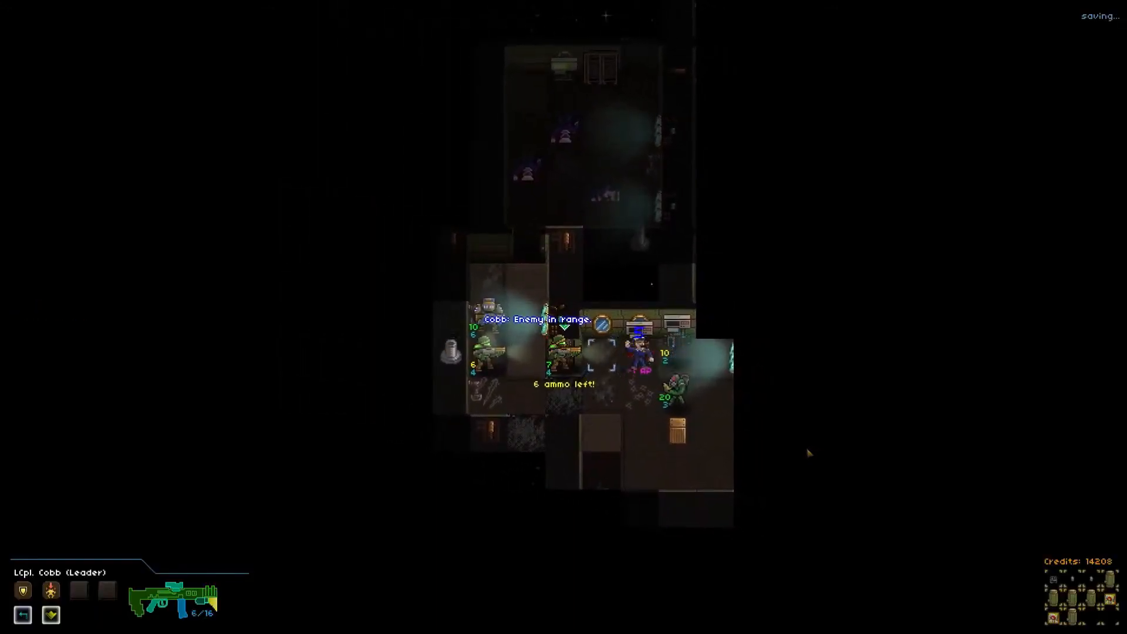
- Fire twice with Z at the enemies attacking the squad's room
key(z)
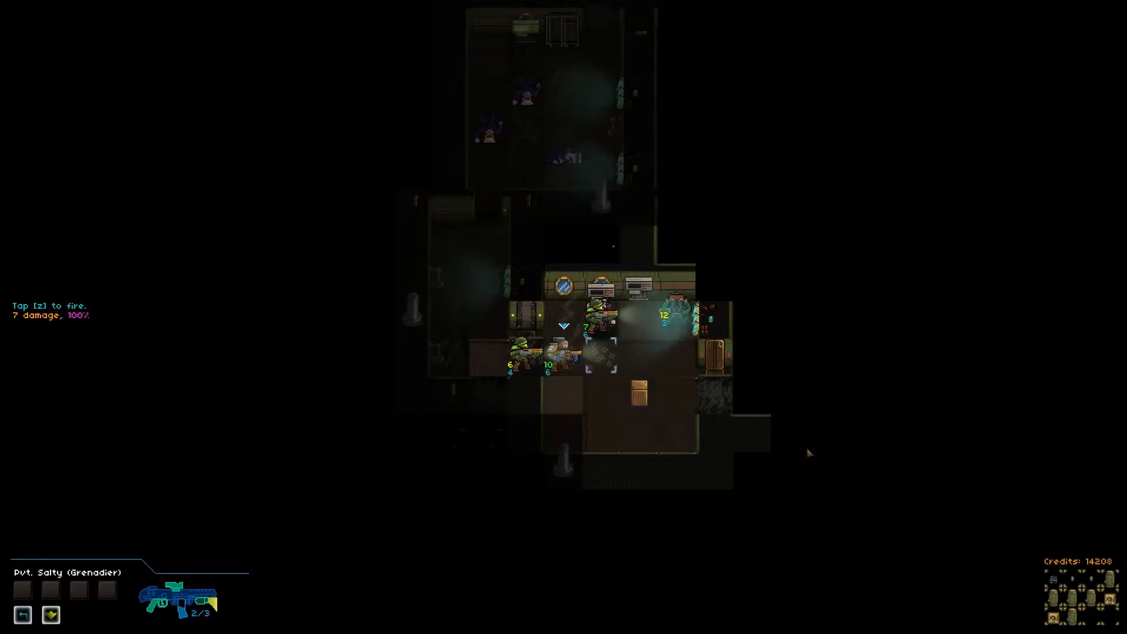
key(z)
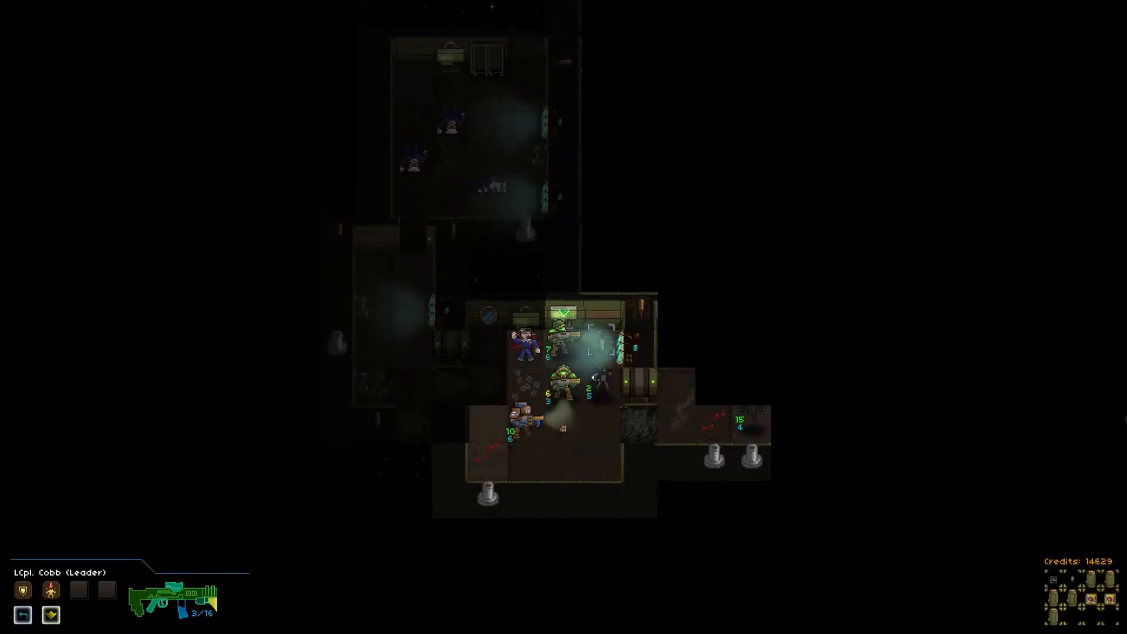
- Fire twice with Z while the squad guards the lit room
key(z)
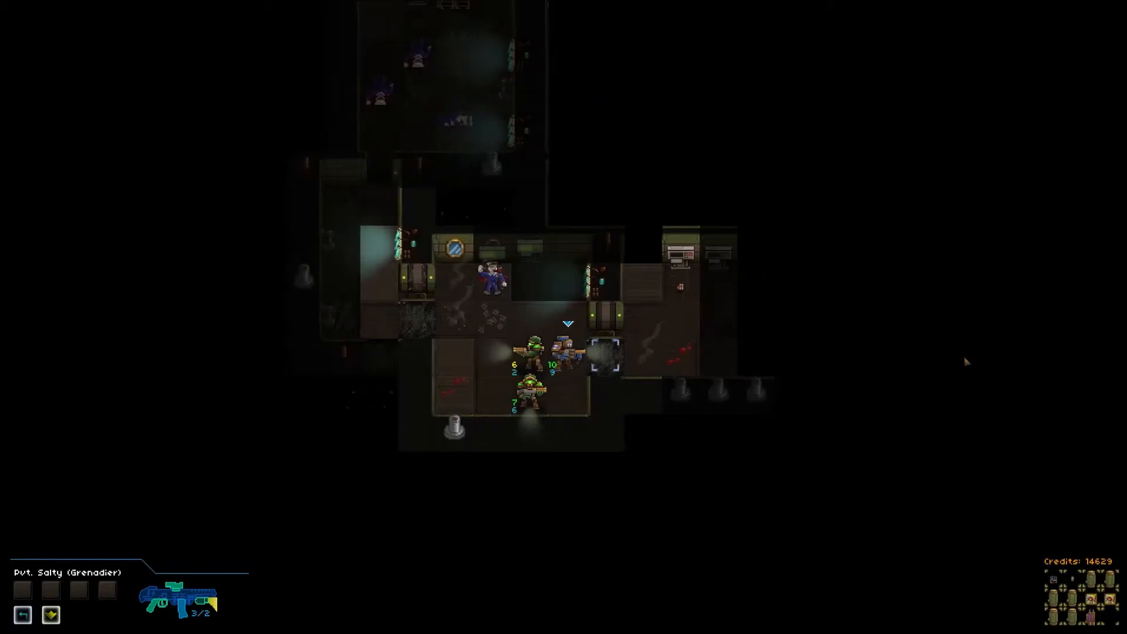
key(z)
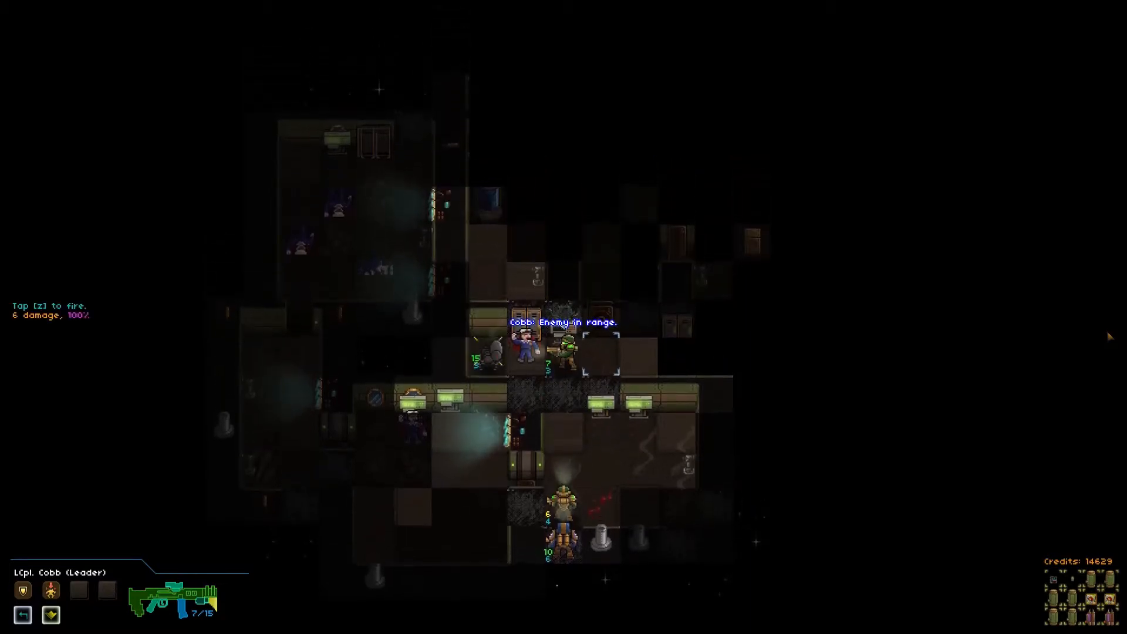
- Fire on the adjacent robot through the breach, landing a critical hit
key(z)
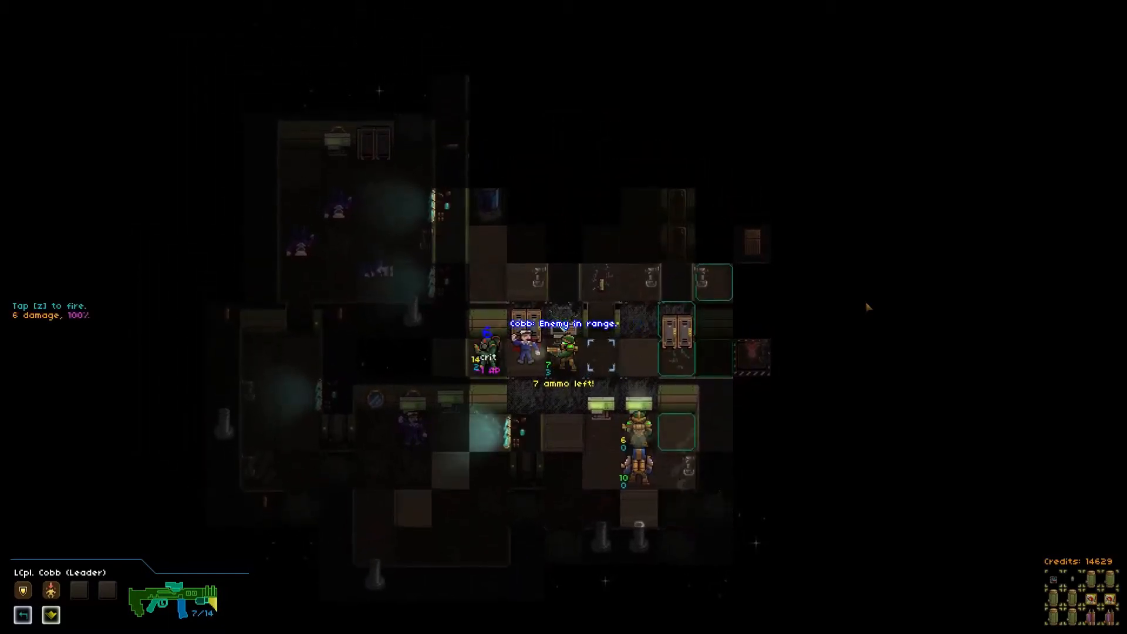
- Fire twice with Z at the robot in range to the north
key(z)
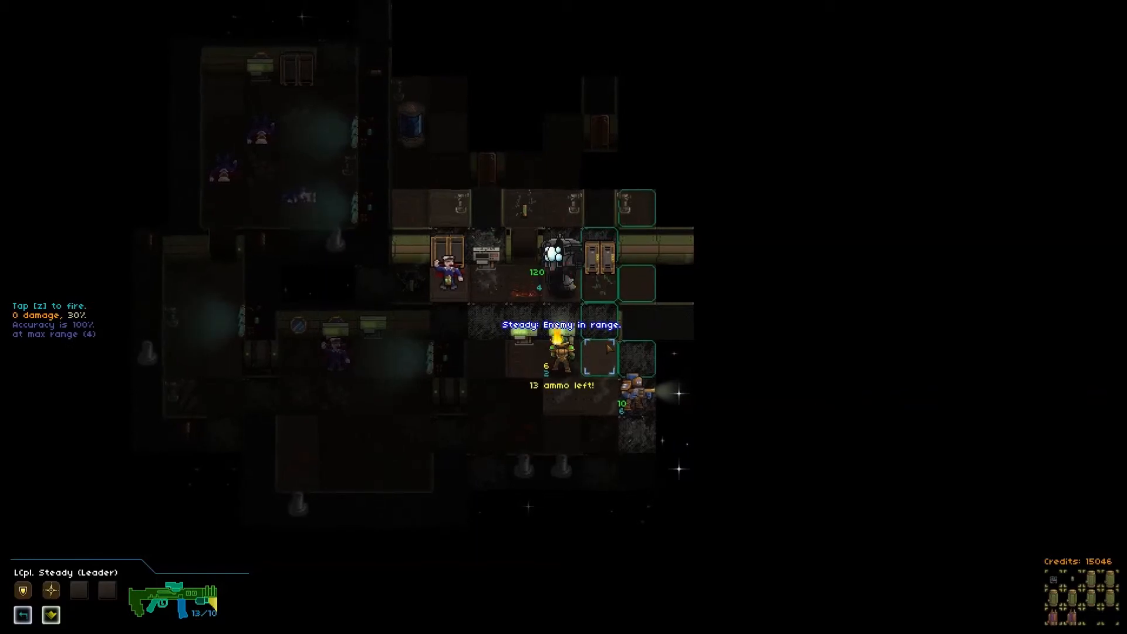
key(z)
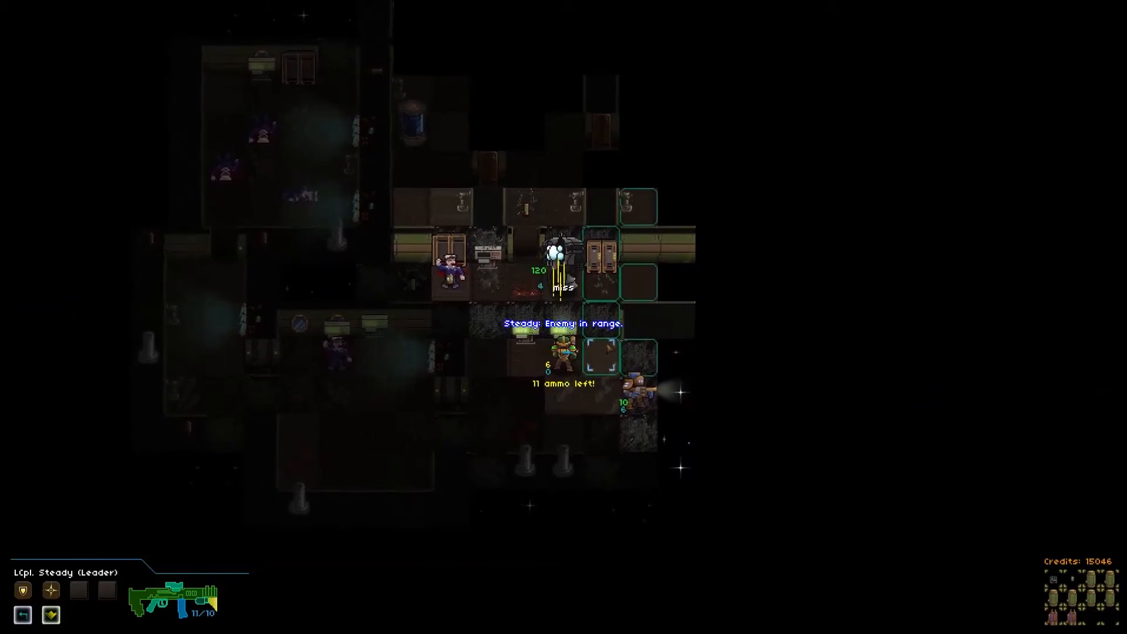